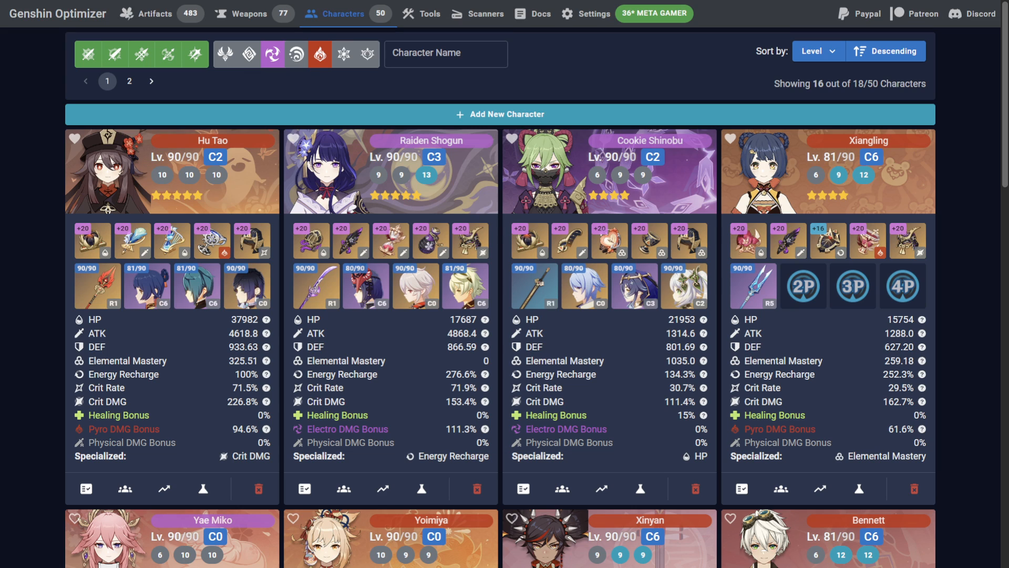
{"action": "mouse_move", "coordinate": [619, 69]}
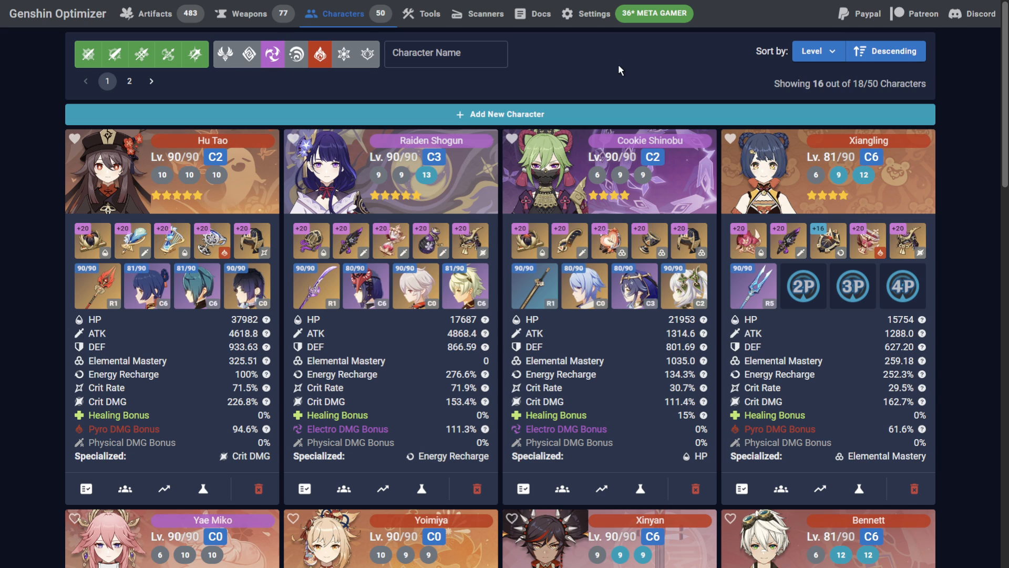
{"action": "mouse_move", "coordinate": [609, 105]}
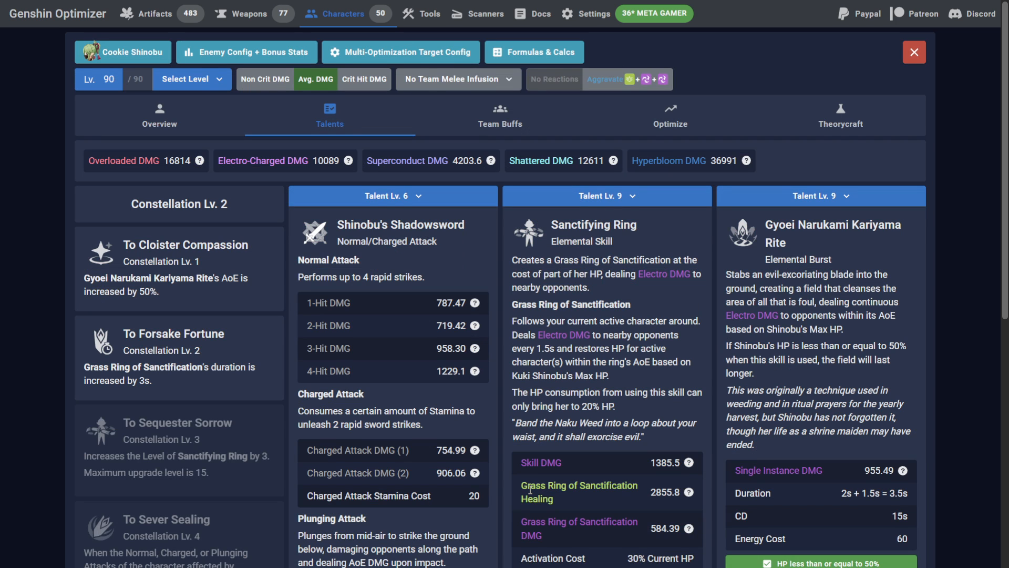
Scroll through Cookie Shinobu's character page toward the optimization settings.
{"action": "scroll", "scroll_direction": "down", "scroll_amount": 3}
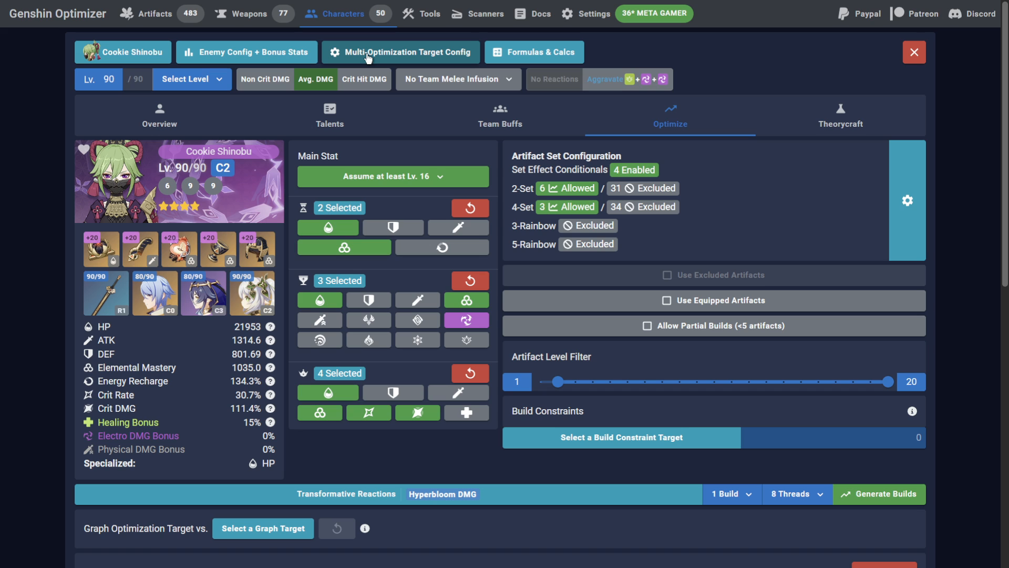
{"action": "mouse_move", "coordinate": [457, 494]}
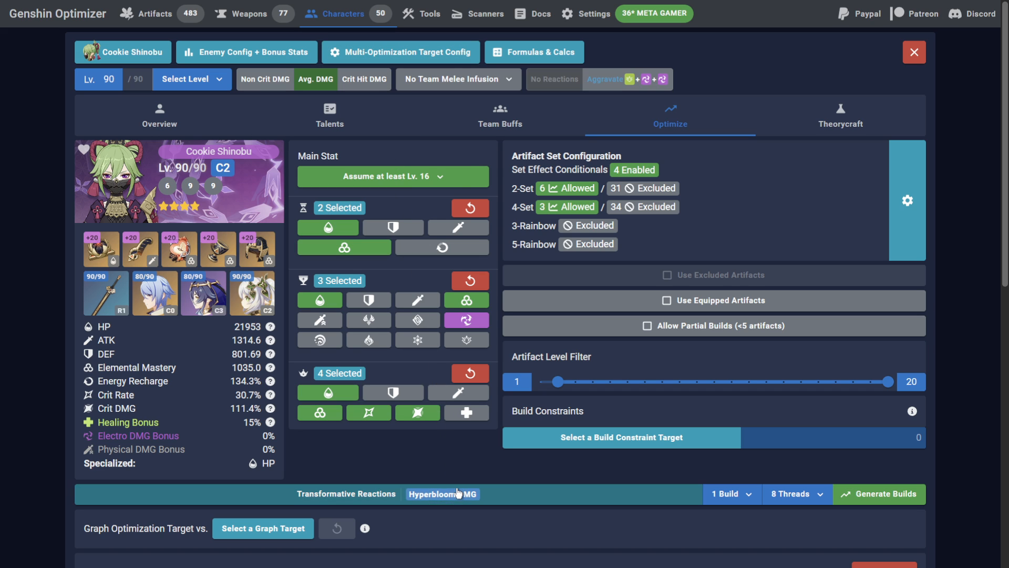
Choose custom Total E + Hyperbloom as target, graphed against Grass Ring of Sanctification Healing.
{"action": "left_click", "coordinate": [442, 494]}
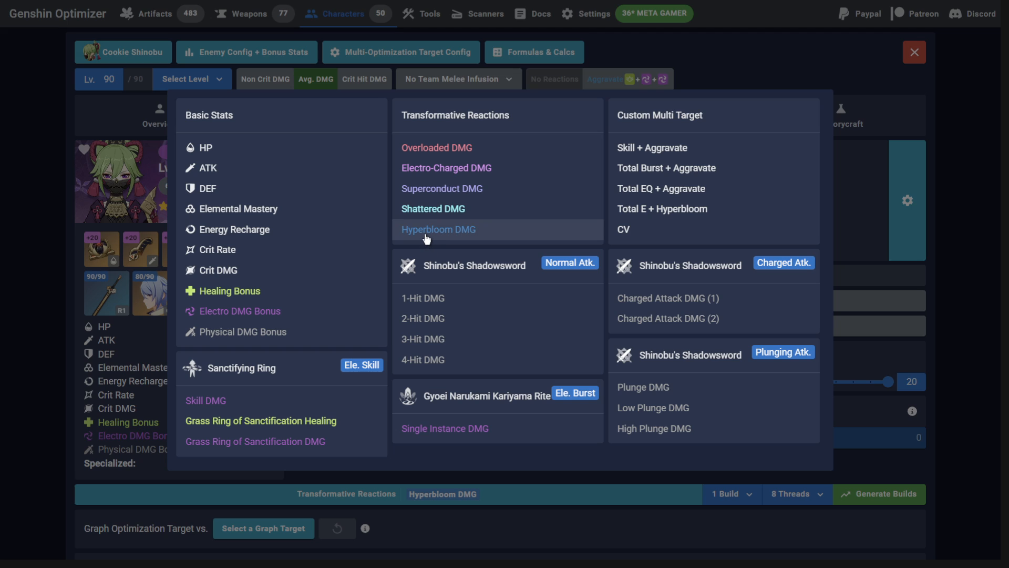
{"action": "mouse_move", "coordinate": [366, 377]}
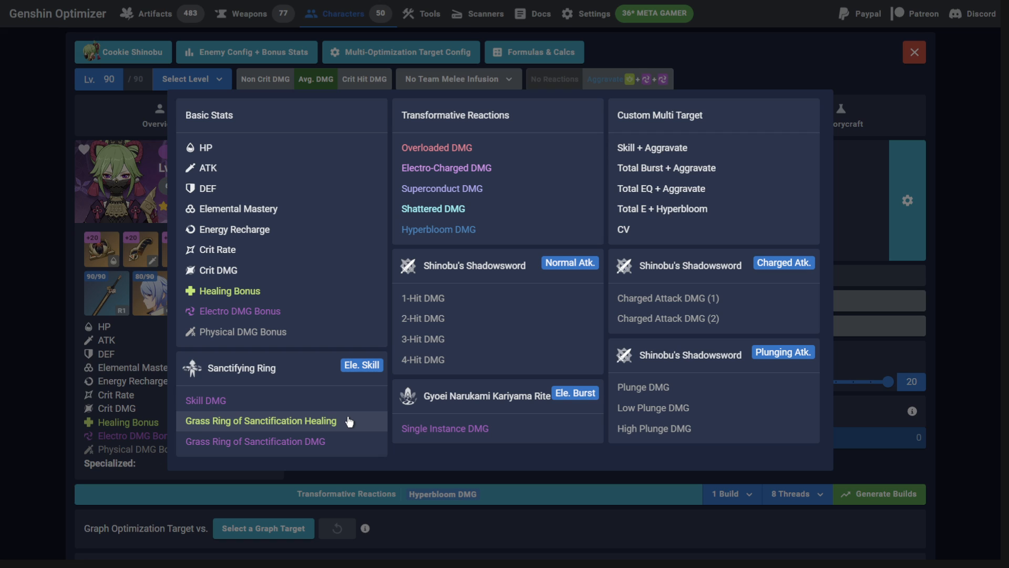
{"action": "mouse_move", "coordinate": [695, 208]}
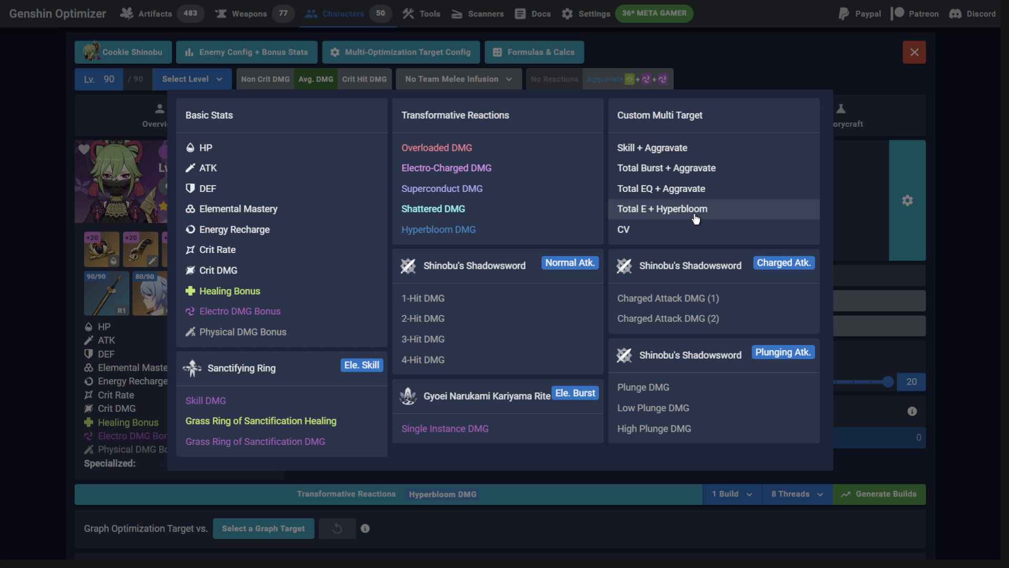
{"action": "left_click", "coordinate": [661, 208]}
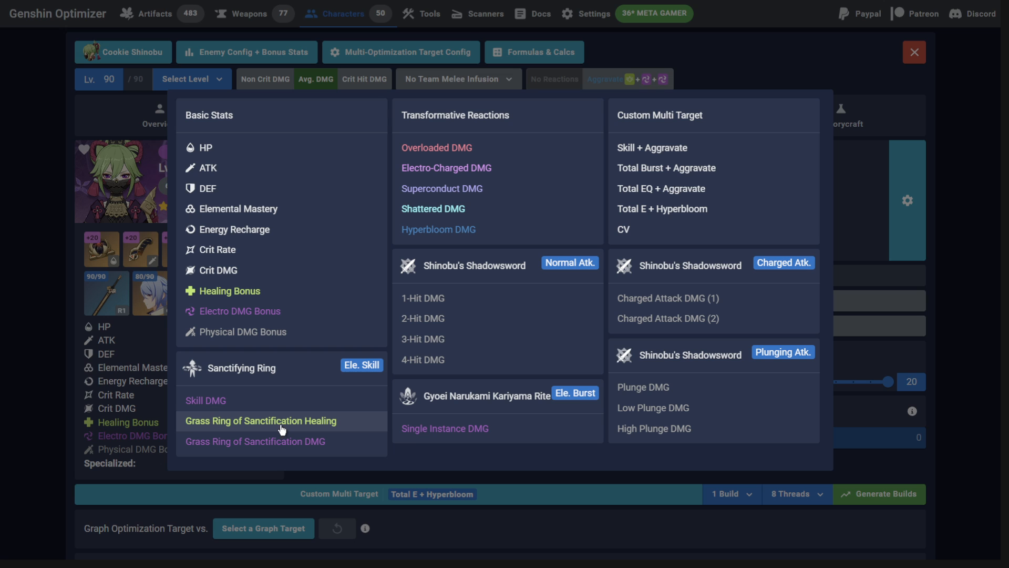
{"action": "left_click", "coordinate": [260, 420]}
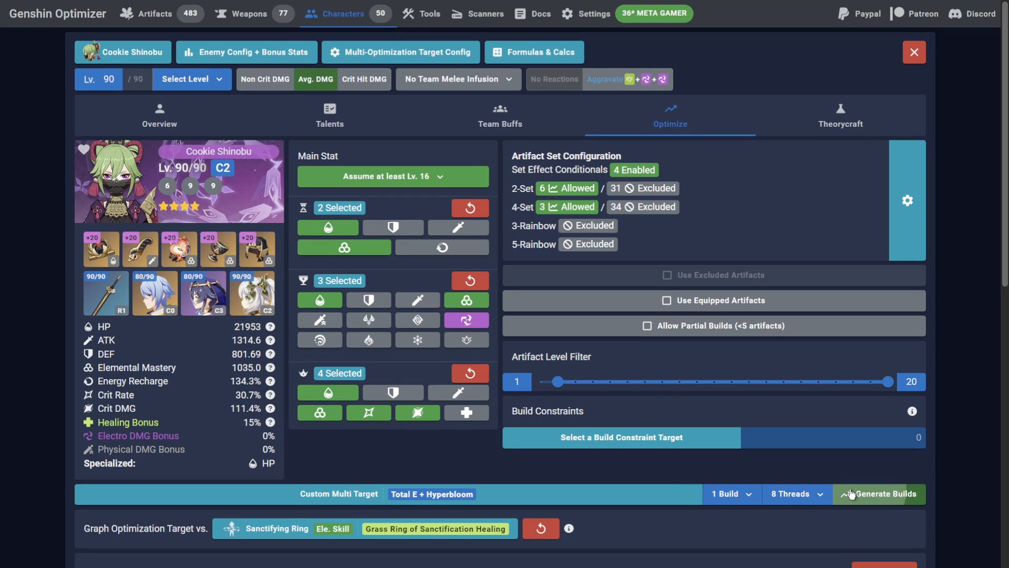
Generate Cookie Shinobu's builds and add the 2928.0-healing, 744,080 Total E + Hyperbloom graph build to the list.
{"action": "left_click", "coordinate": [878, 494]}
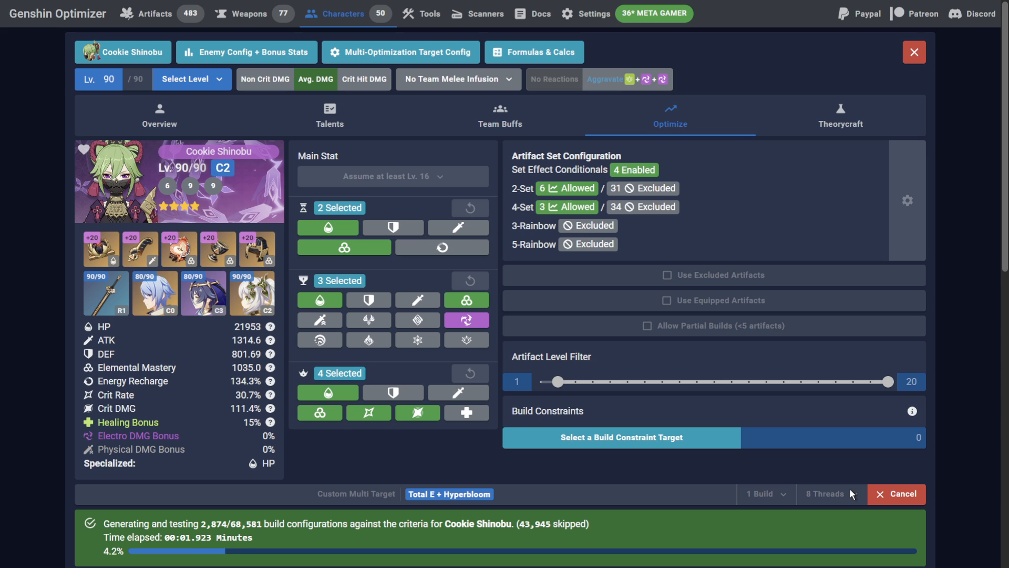
{"action": "scroll", "scroll_direction": "down", "scroll_amount": 3}
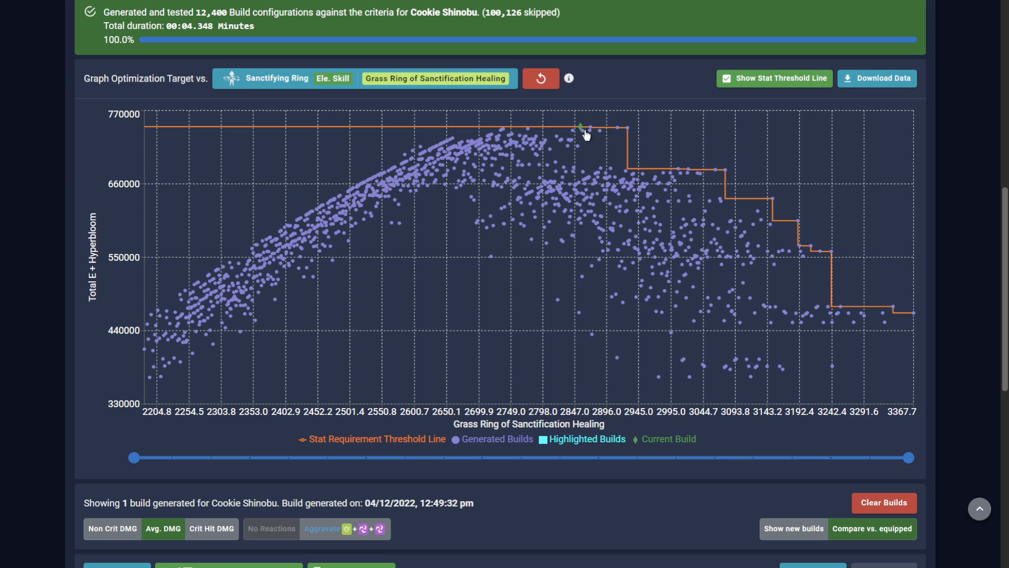
{"action": "mouse_move", "coordinate": [630, 135]}
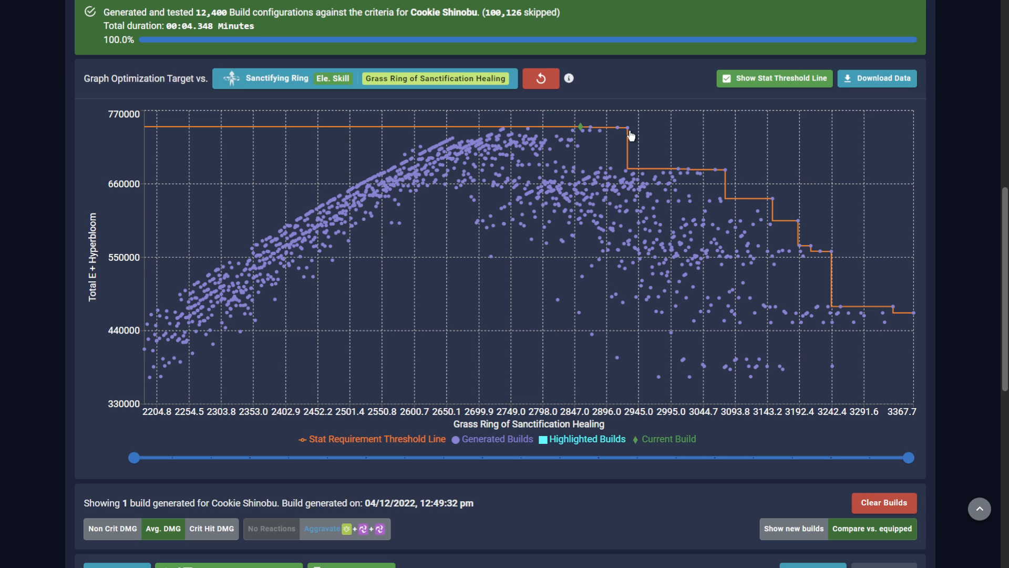
{"action": "left_click", "coordinate": [626, 127]}
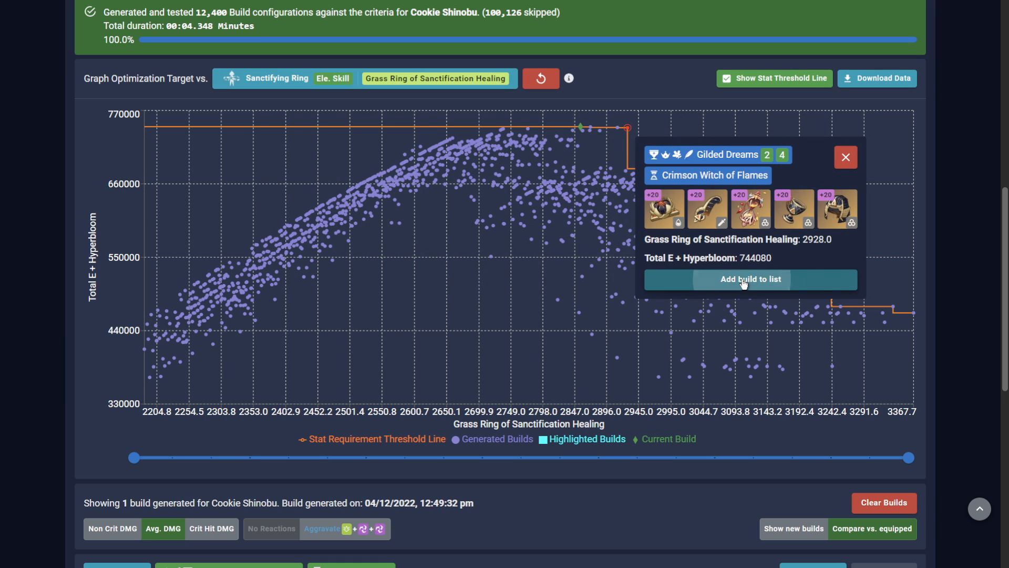
{"action": "left_click", "coordinate": [749, 279]}
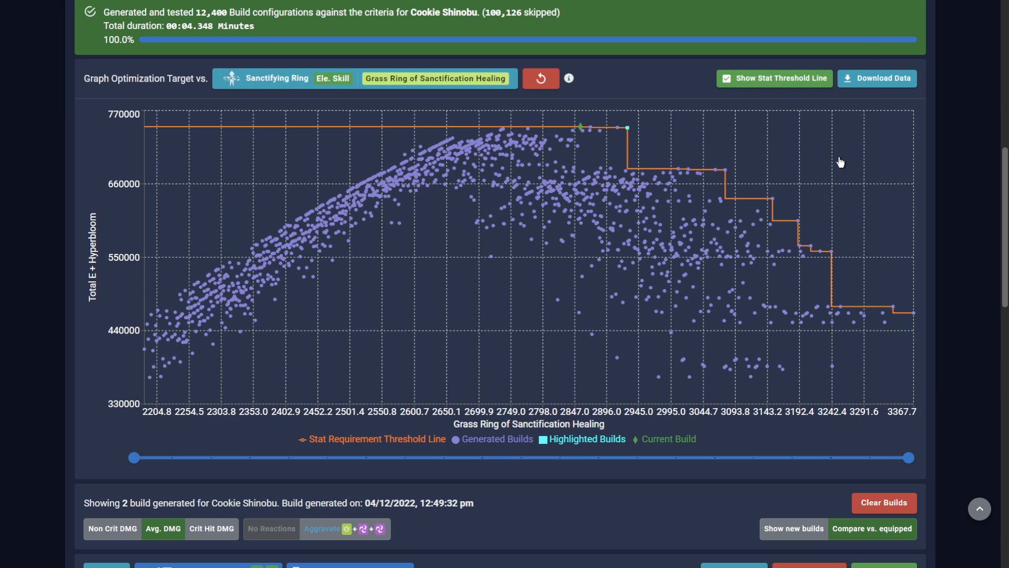
{"action": "scroll", "scroll_direction": "down", "scroll_amount": 3}
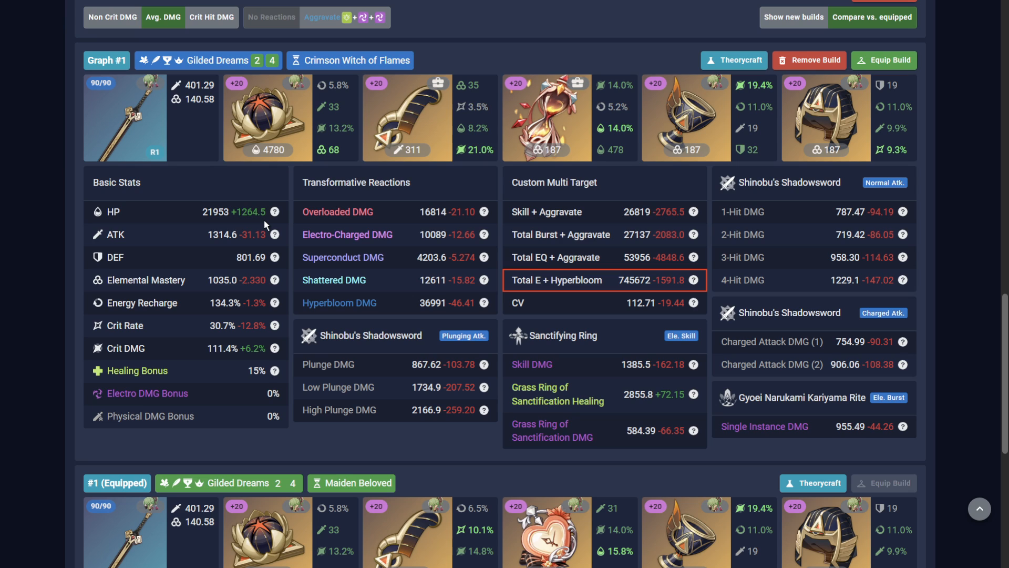
{"action": "mouse_move", "coordinate": [274, 291]}
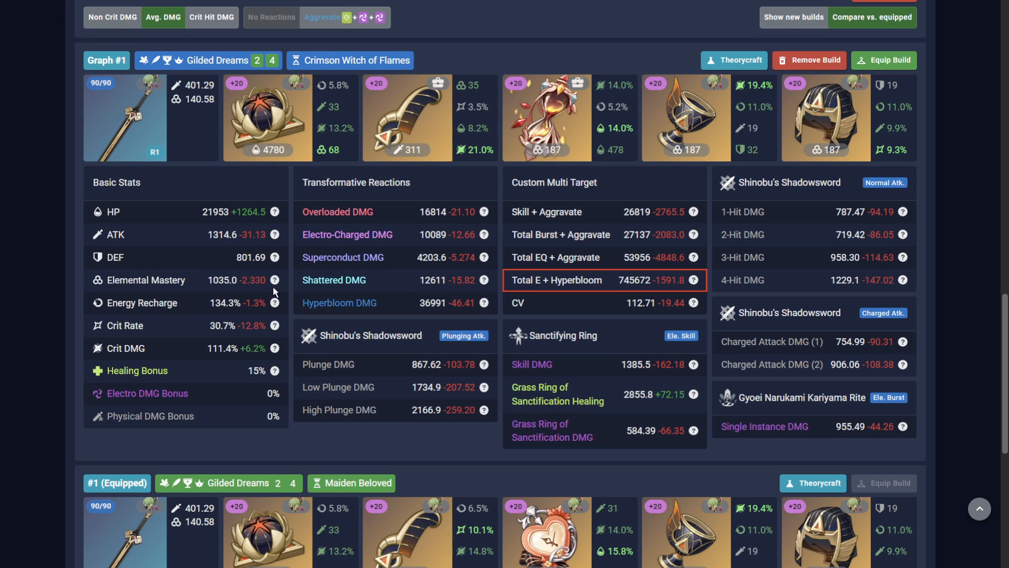
{"action": "mouse_move", "coordinate": [672, 412]}
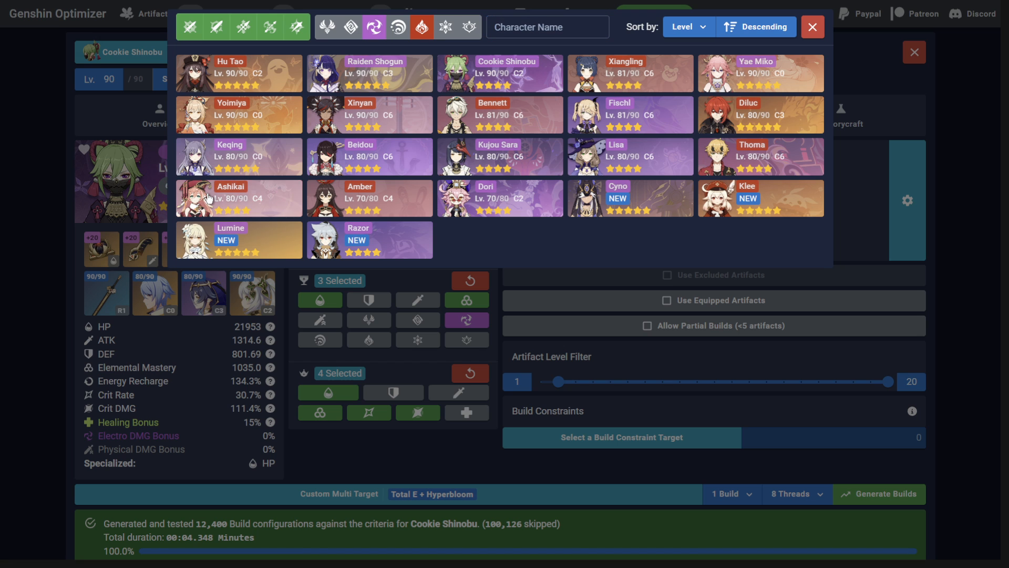
{"action": "left_click", "coordinate": [238, 198]}
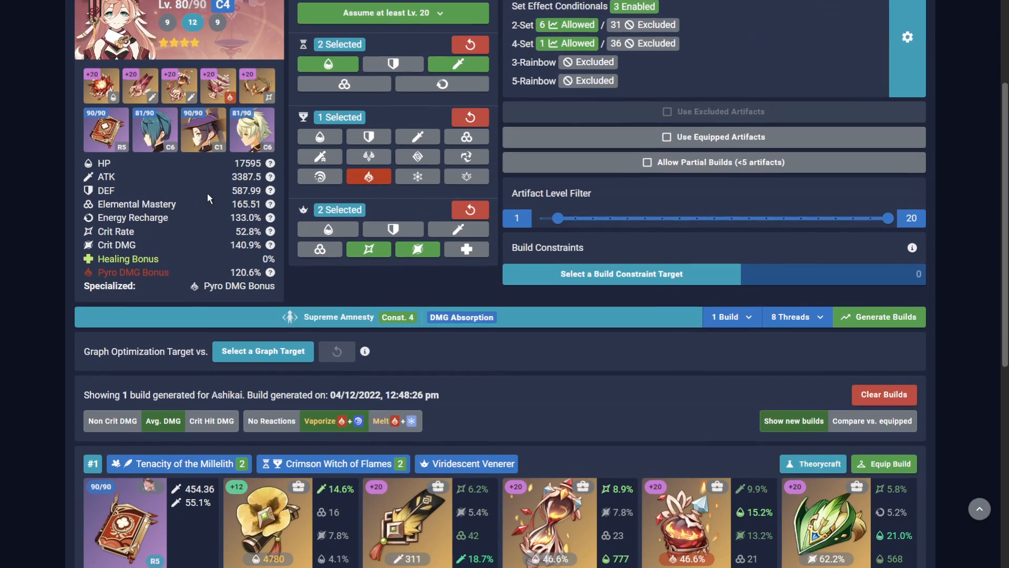
{"action": "scroll", "scroll_direction": "down", "scroll_amount": 3}
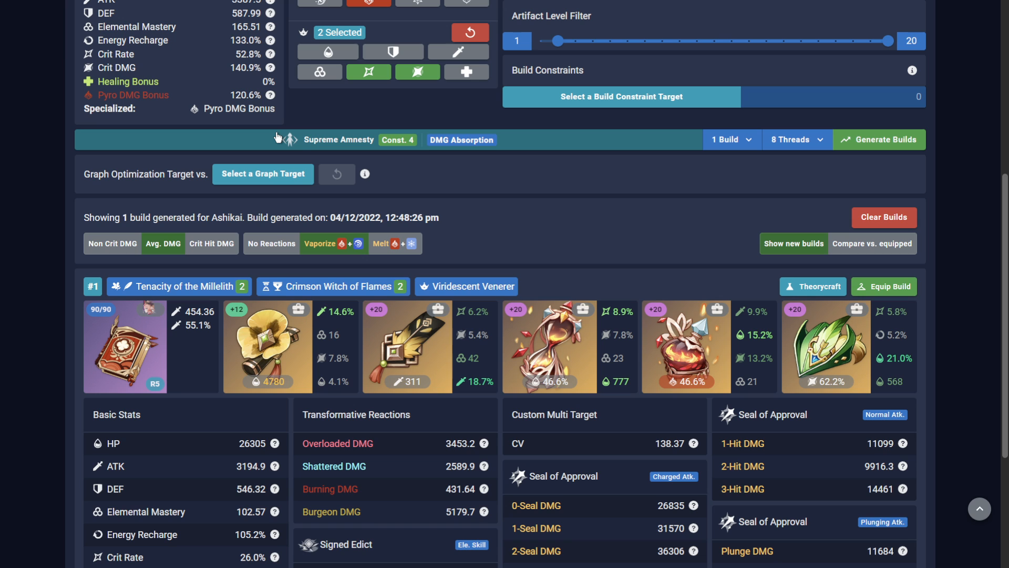
{"action": "scroll", "scroll_direction": "down", "scroll_amount": 3}
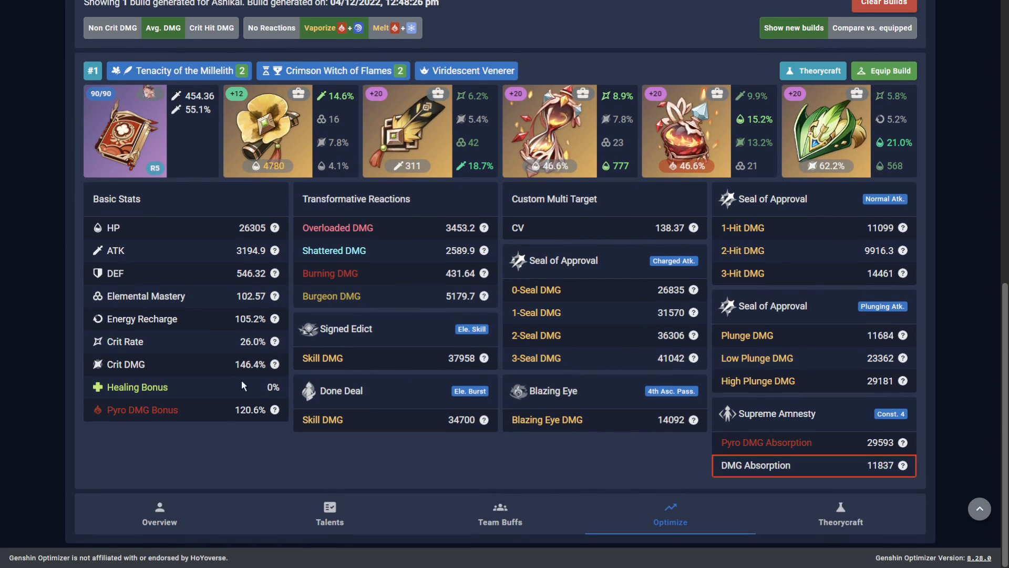
{"action": "mouse_move", "coordinate": [288, 340]}
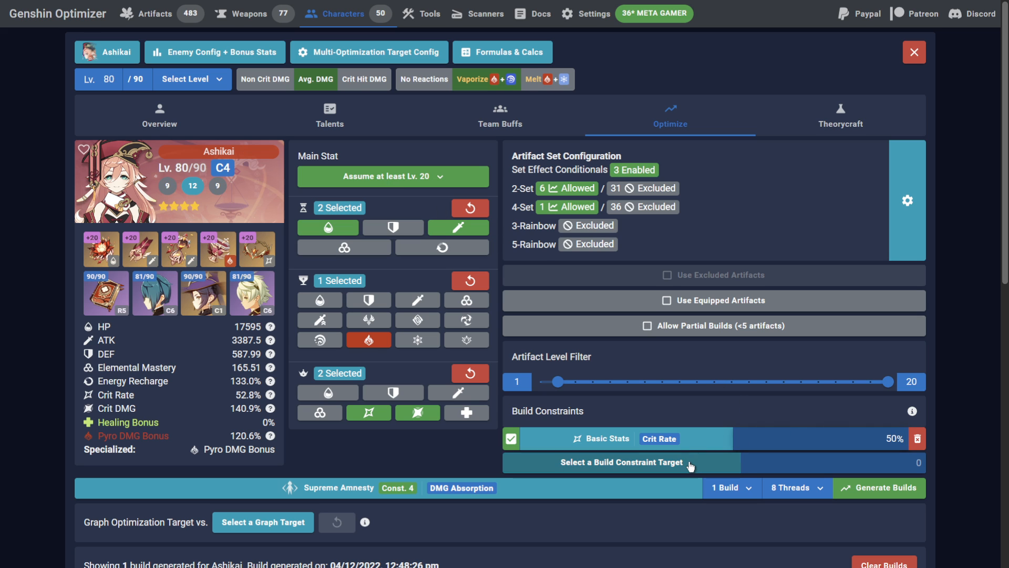
Add a 125% Energy Recharge constraint, graph against Seal of Approval 3-Seal DMG, and generate Ashikai's builds.
{"action": "left_click", "coordinate": [621, 462]}
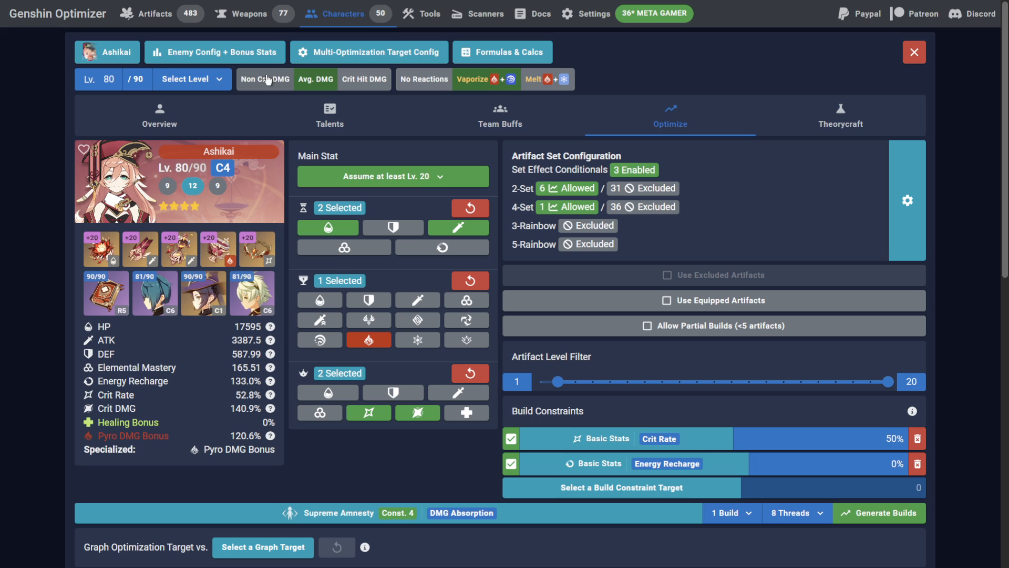
{"action": "left_click", "coordinate": [798, 463]}
{"action": "type", "text": "125"}
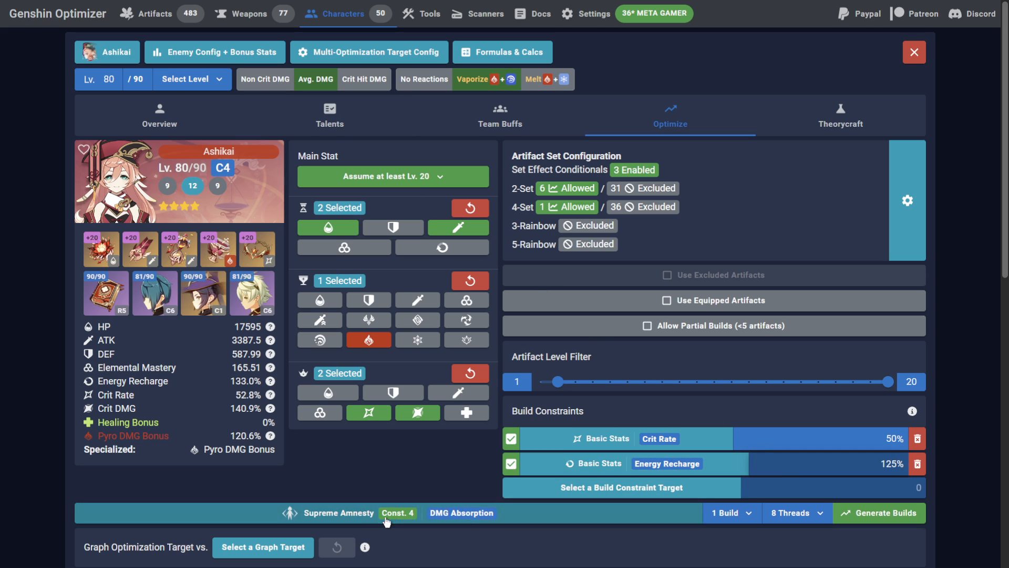
{"action": "left_click", "coordinate": [263, 546]}
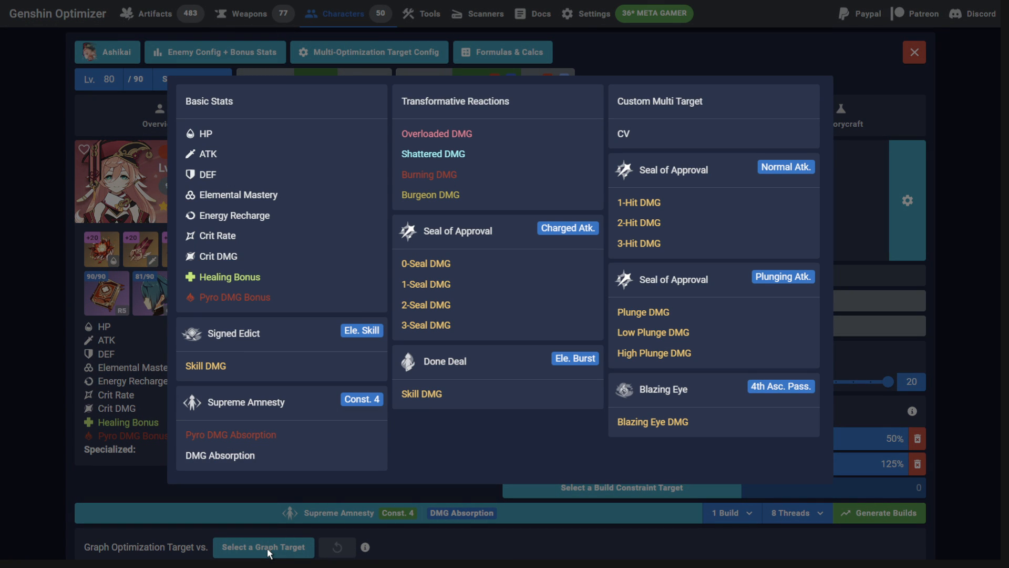
{"action": "mouse_move", "coordinate": [489, 476]}
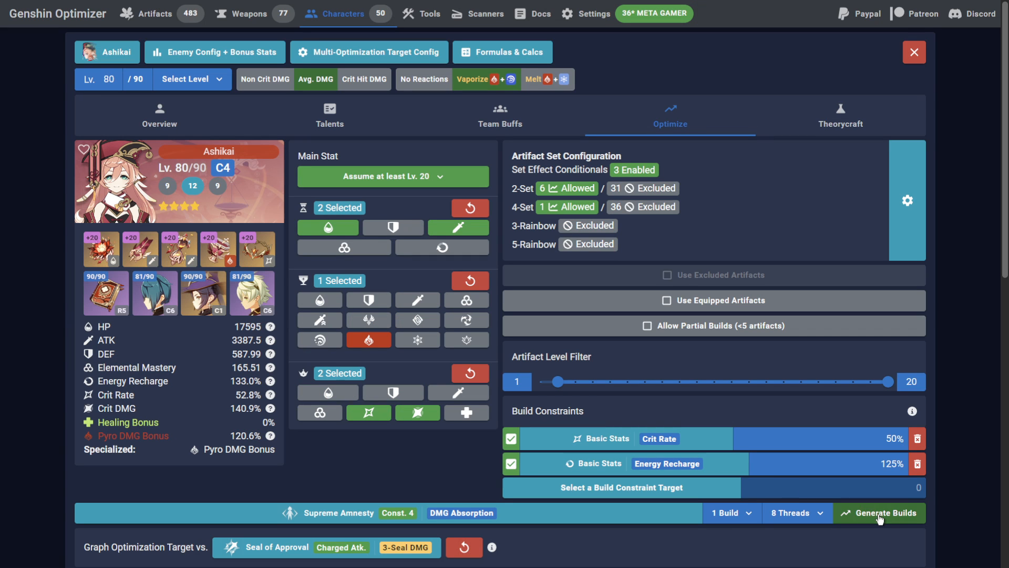
{"action": "left_click", "coordinate": [883, 511]}
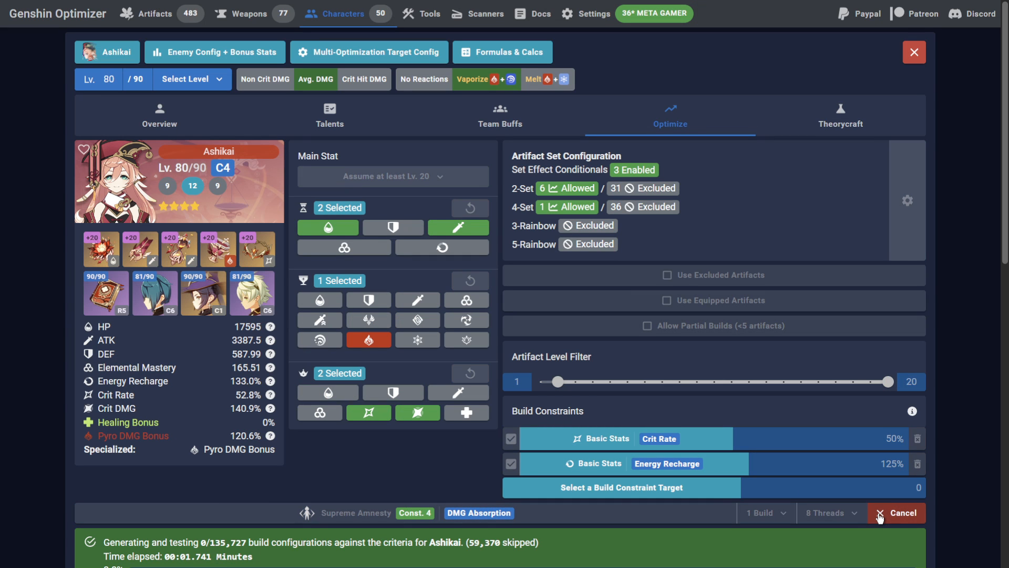
Inspect the graphed 1,082 builds of 3-Seal DMG versus DMG Absorption and close the build popup.
{"action": "scroll", "scroll_direction": "down", "scroll_amount": 3}
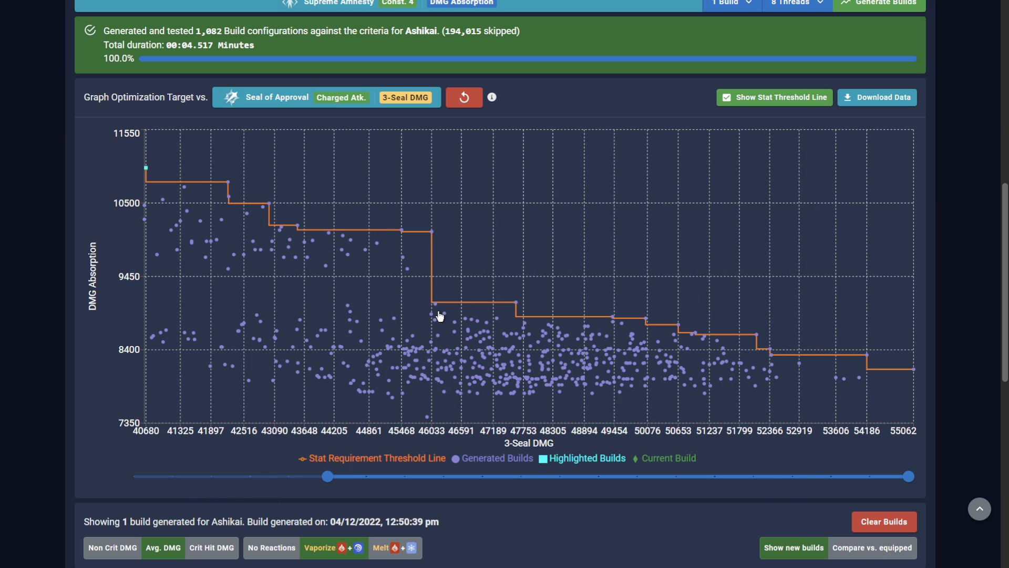
{"action": "mouse_move", "coordinate": [440, 238]}
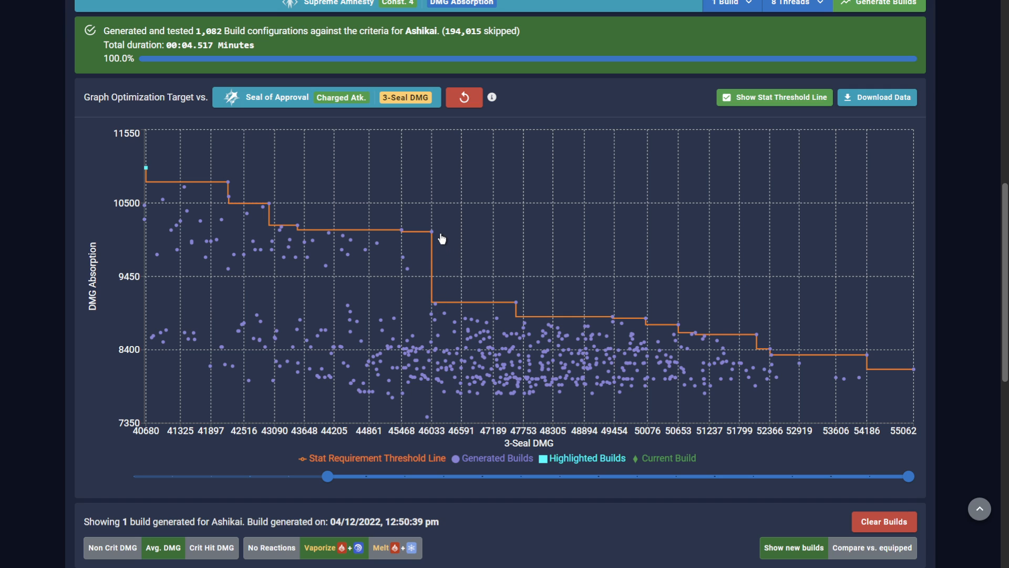
{"action": "mouse_move", "coordinate": [439, 311]}
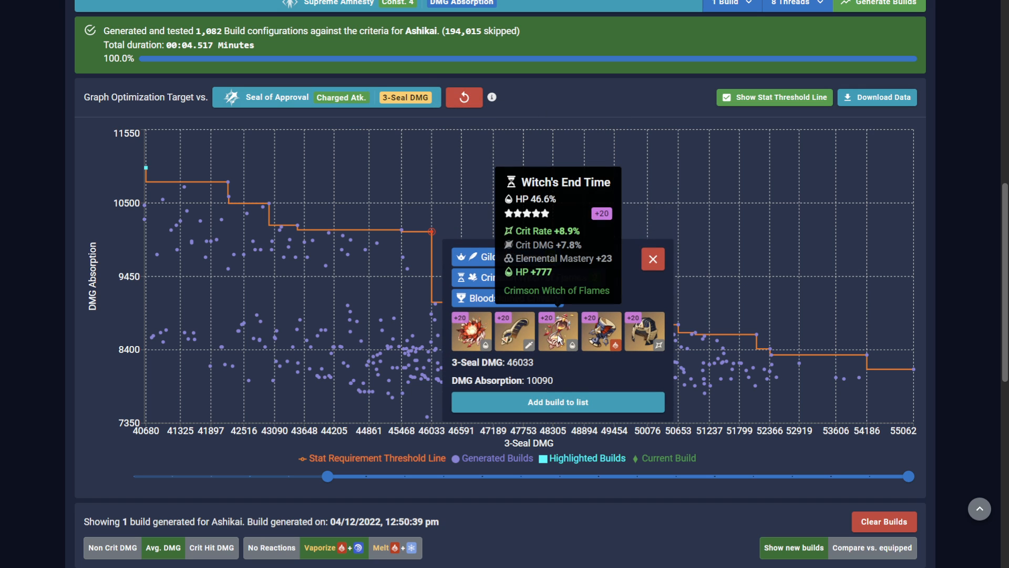
{"action": "left_click", "coordinate": [652, 258]}
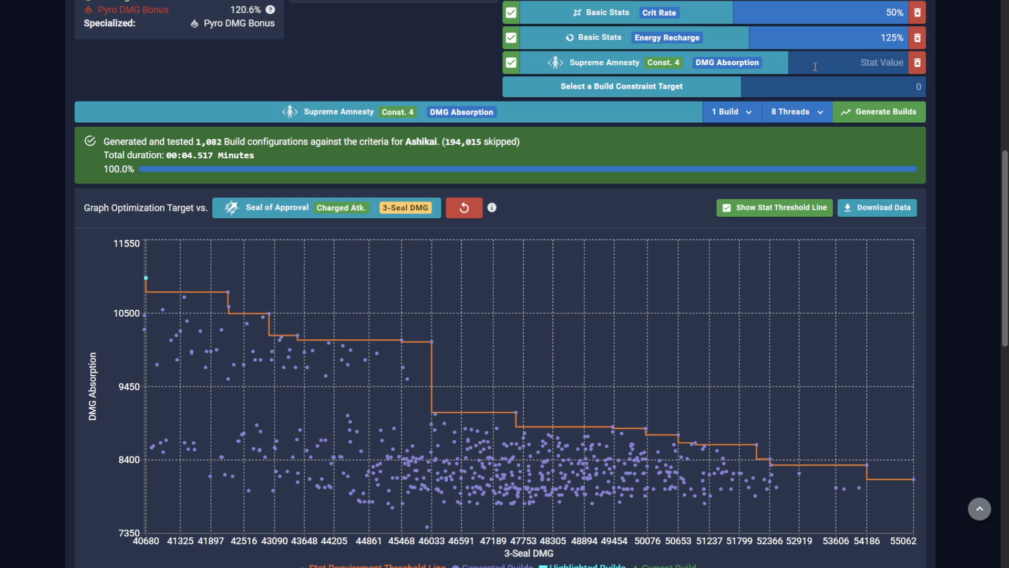
Set DMG Absorption to at least 10000, regenerate to 155 builds, and inspect a threshold-line build.
{"action": "type", "text": "10000"}
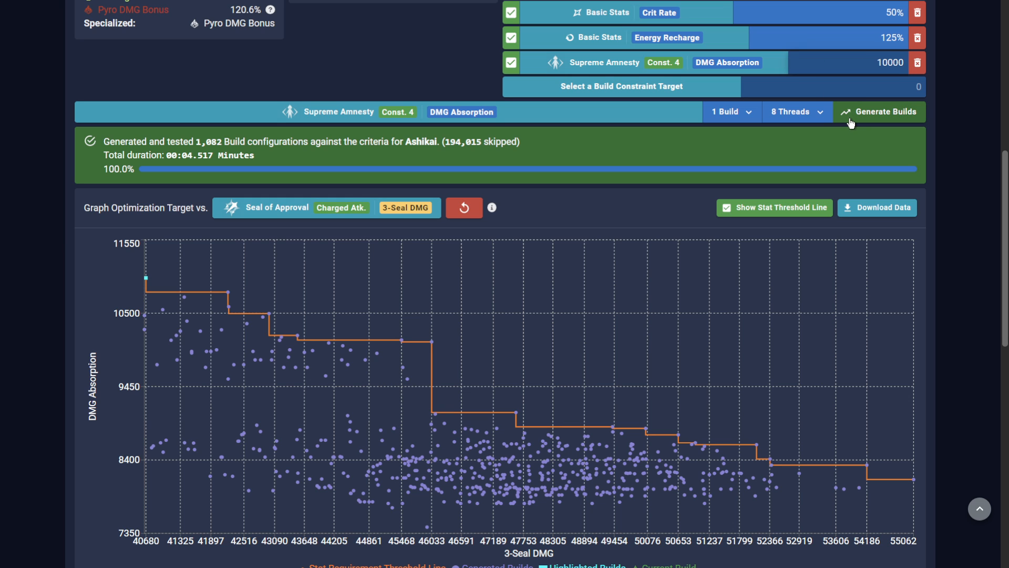
{"action": "left_click", "coordinate": [885, 112]}
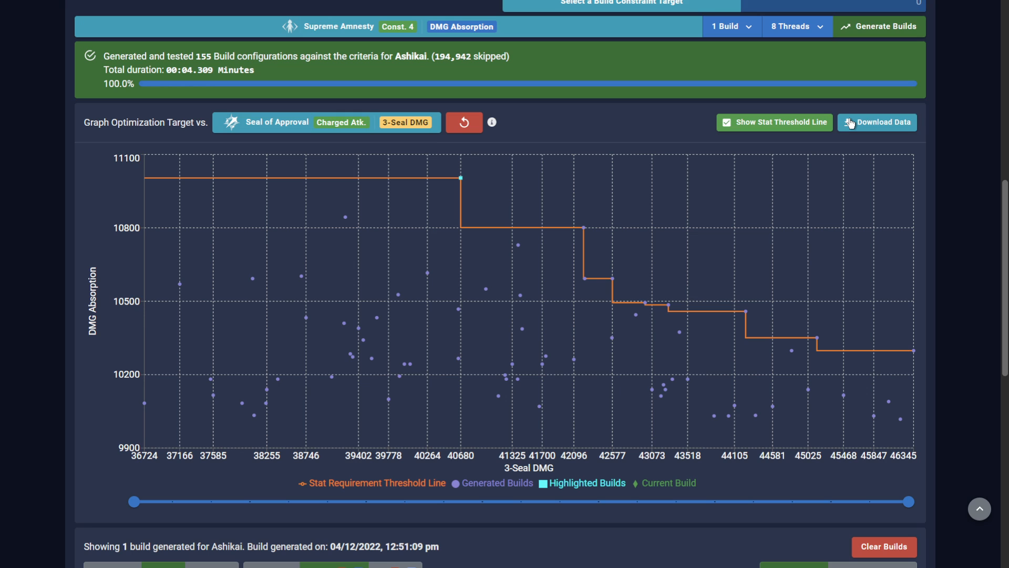
{"action": "mouse_move", "coordinate": [759, 291]}
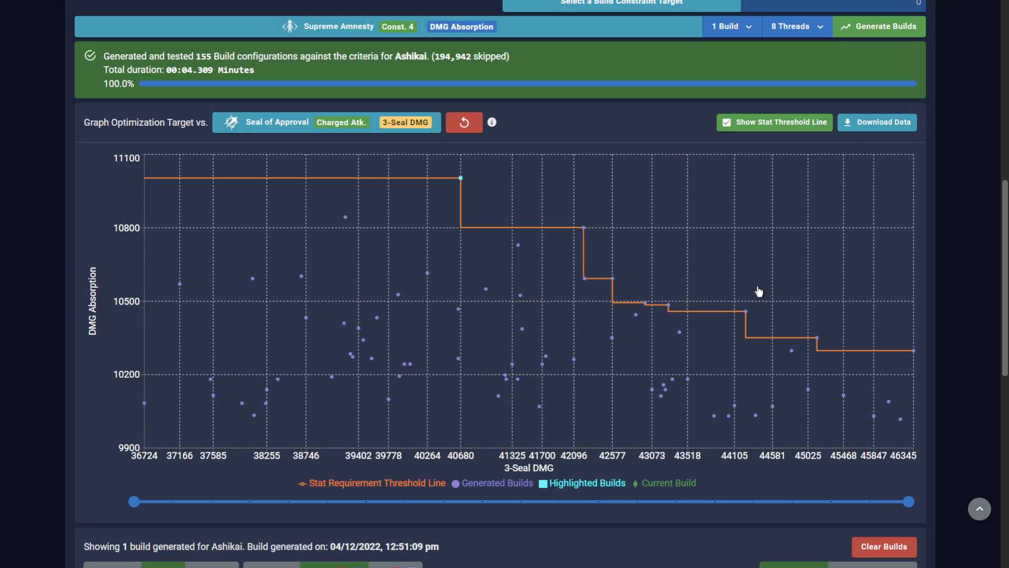
{"action": "left_click", "coordinate": [745, 312]}
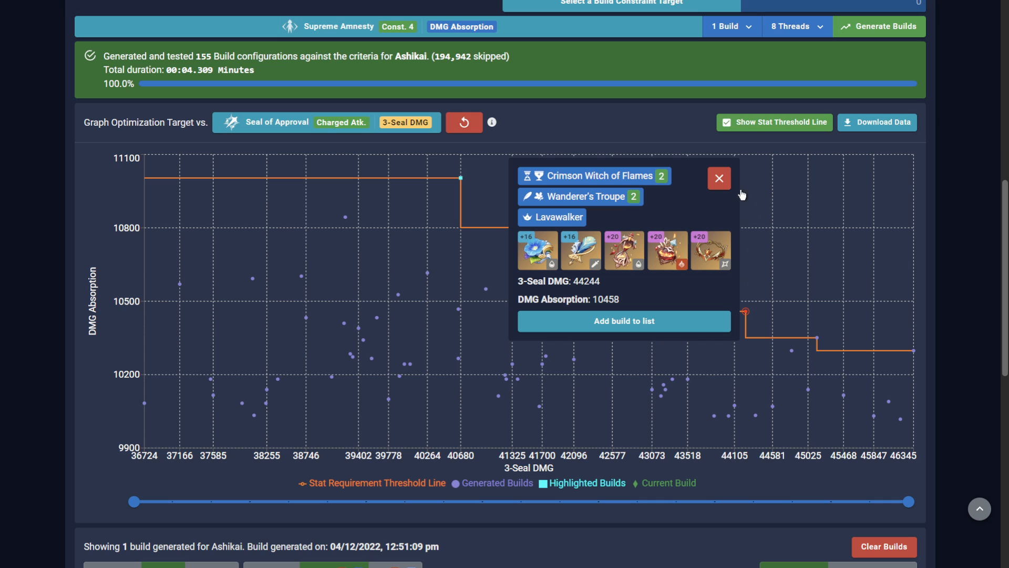
{"action": "left_click", "coordinate": [107, 52]}
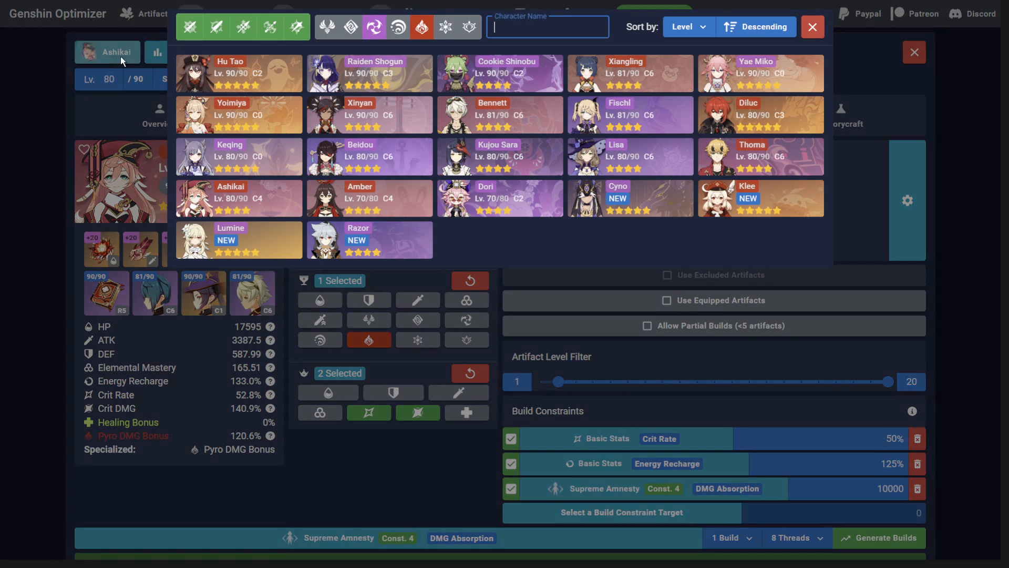
Switch to Xiangling, disable her 250% Energy Recharge constraint, and review the top Emblem of Severed Fate build.
{"action": "left_click", "coordinate": [624, 72]}
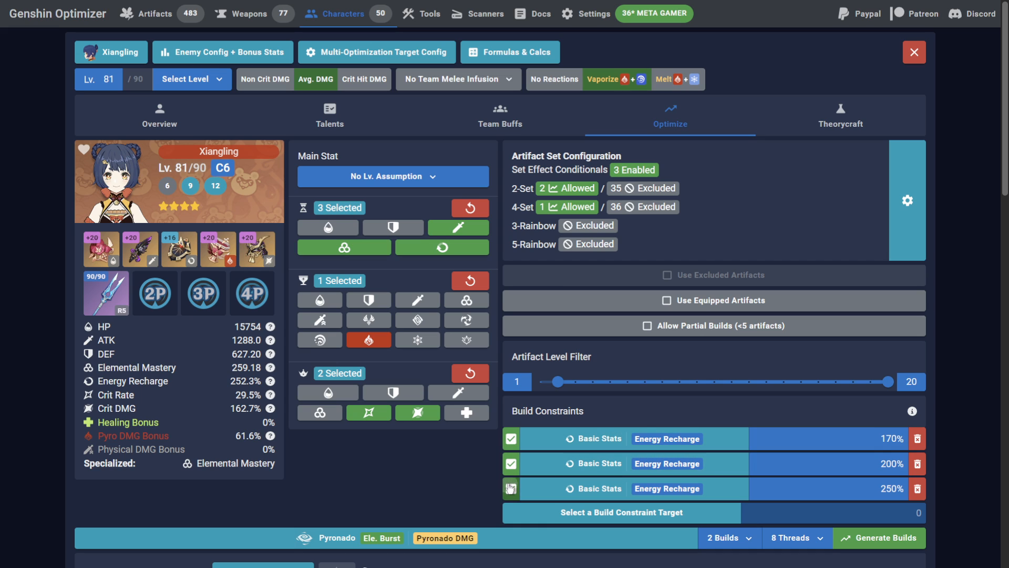
{"action": "left_click", "coordinate": [878, 537]}
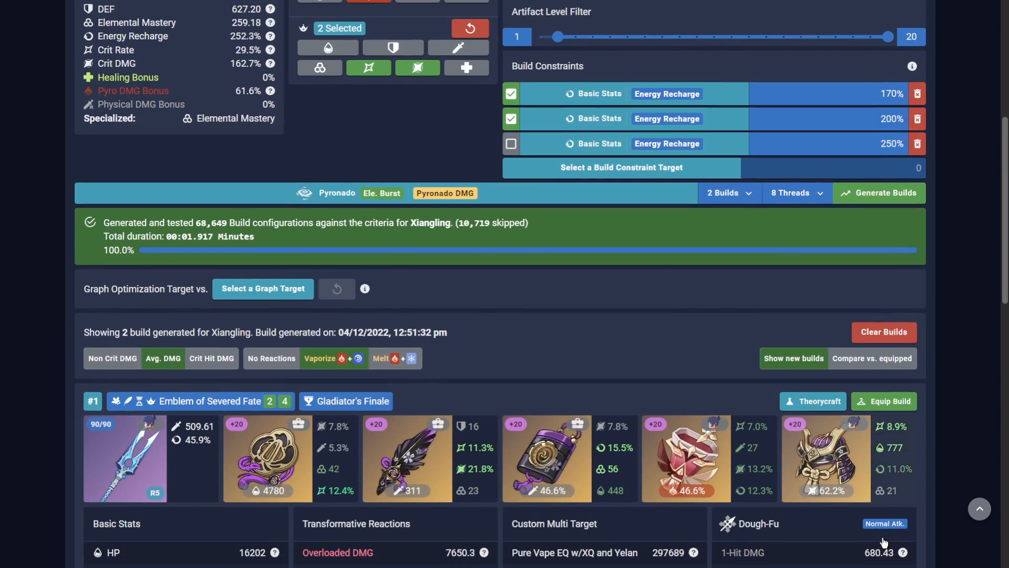
{"action": "scroll", "scroll_direction": "down", "scroll_amount": 3}
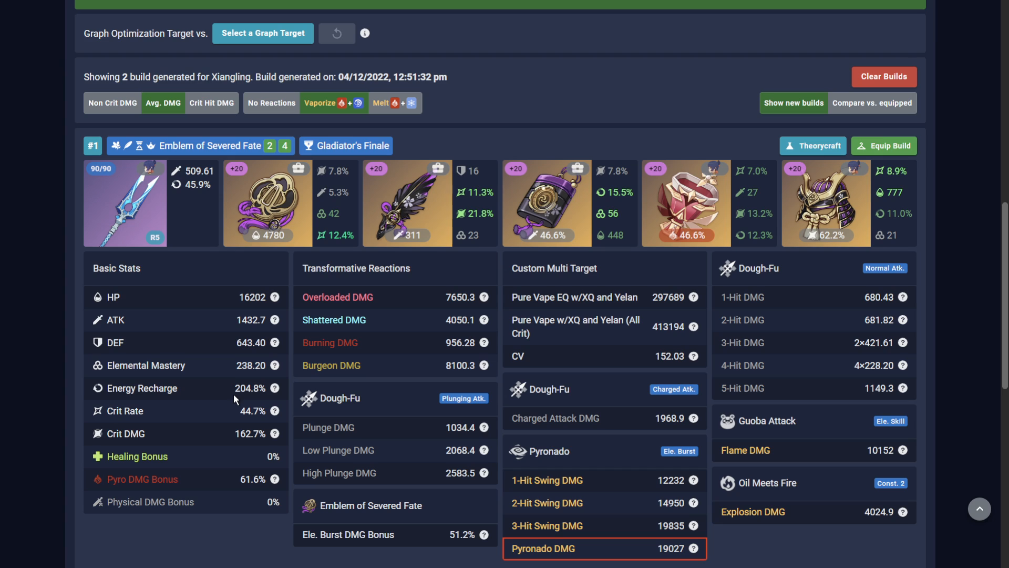